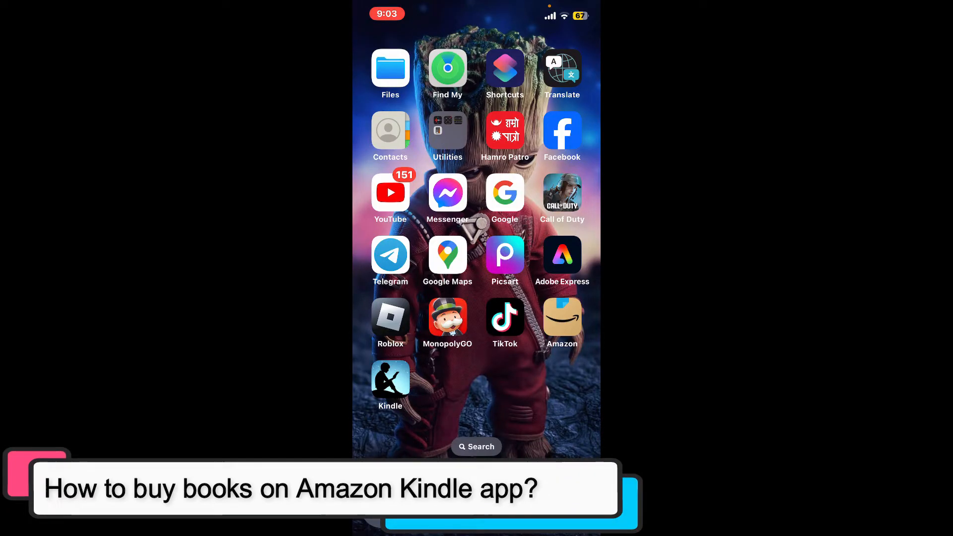
Step: Browse the Kindle app library briefly before switching to the browser
left_click(390, 377)
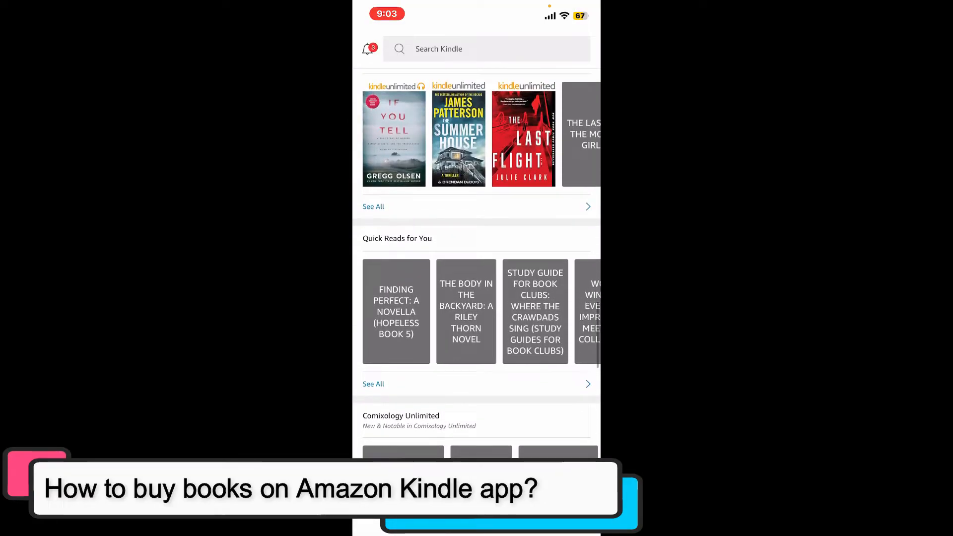
scroll("down", 3)
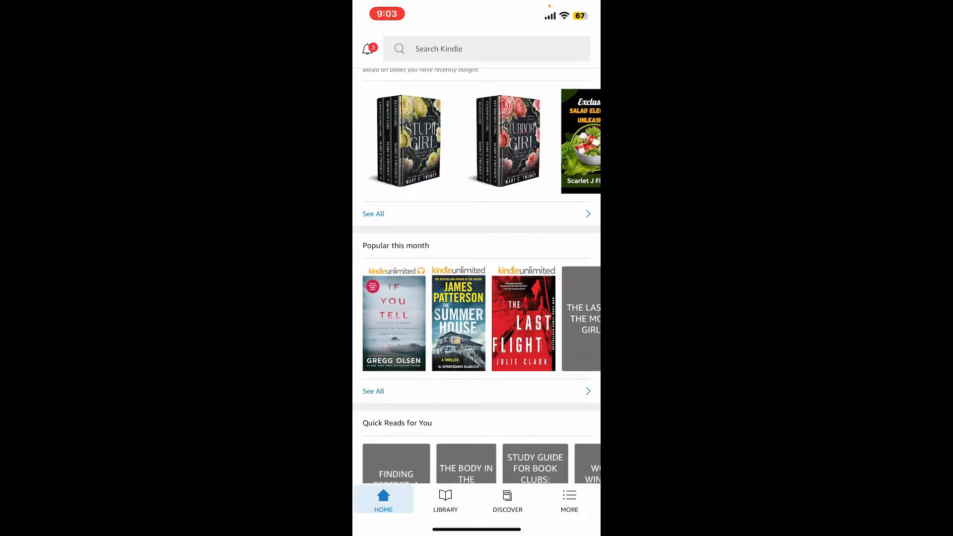
scroll("up", 3)
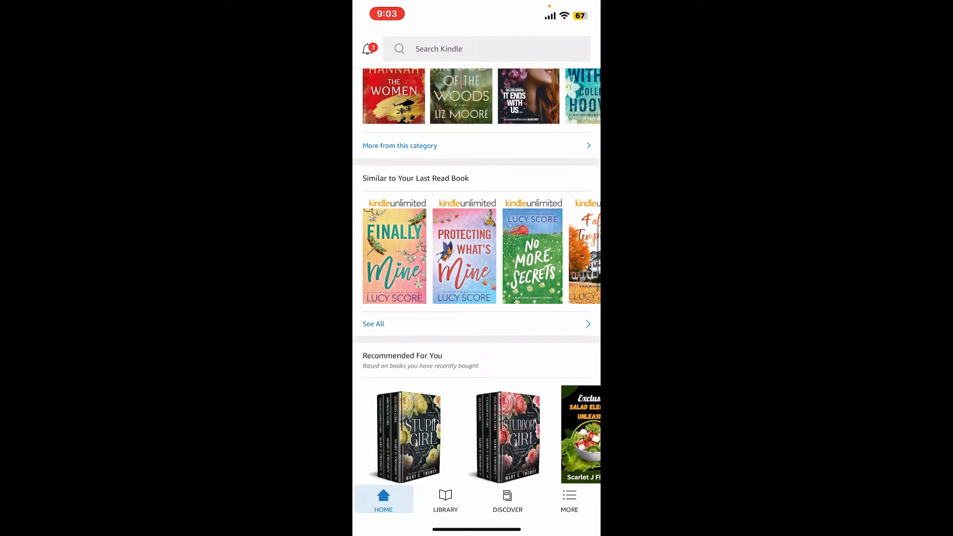
scroll("up", 3)
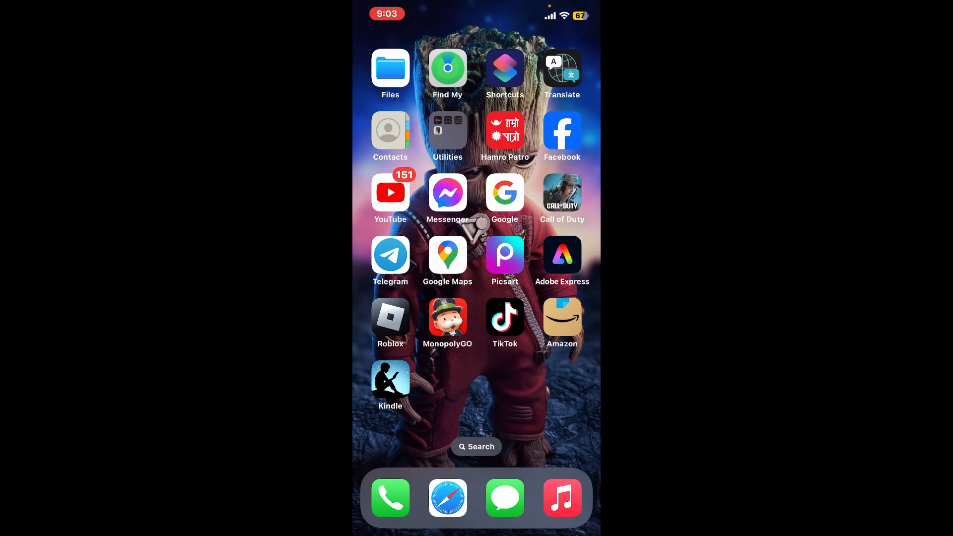
Step: In Safari on amazon.com, search 'kin' and choose the 'kindle store' suggestion
left_click(447, 498)
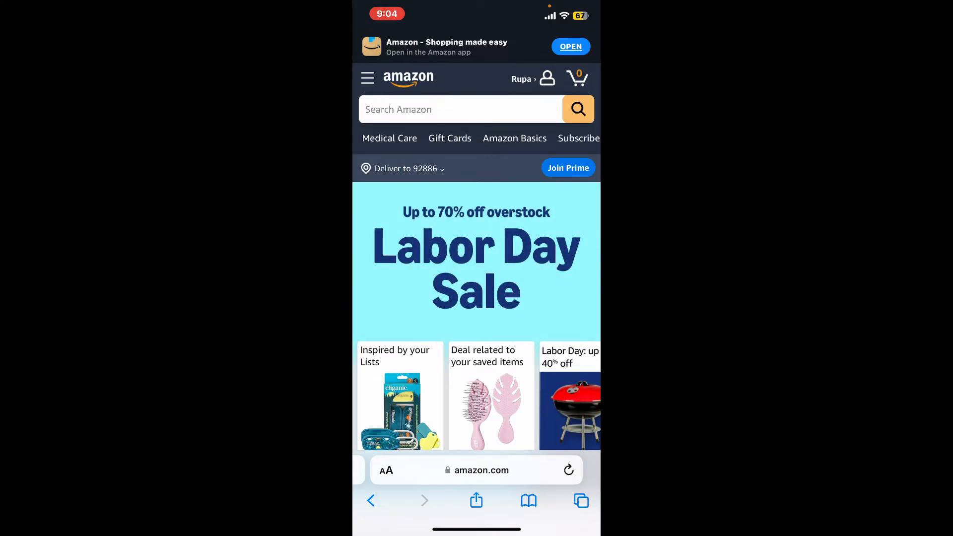
left_click(459, 109)
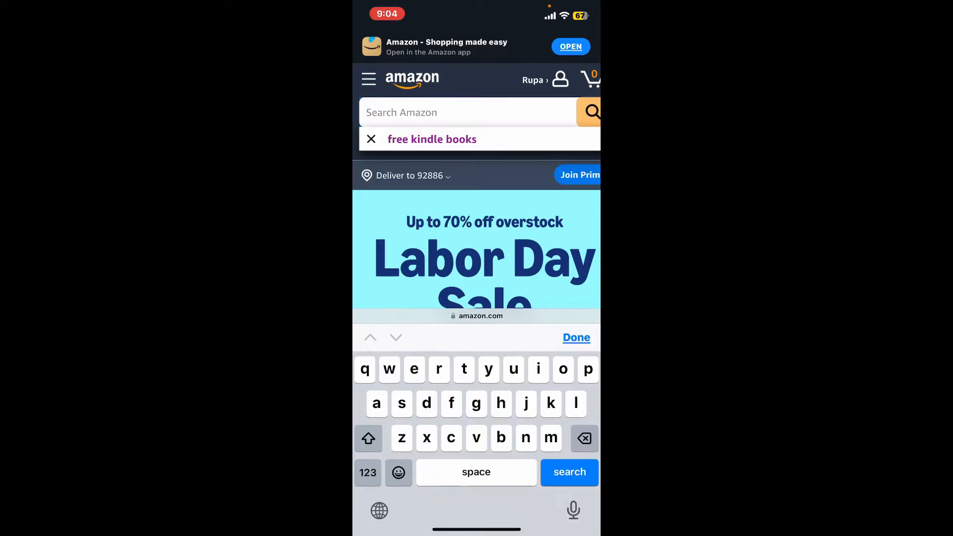
type("kindle store")
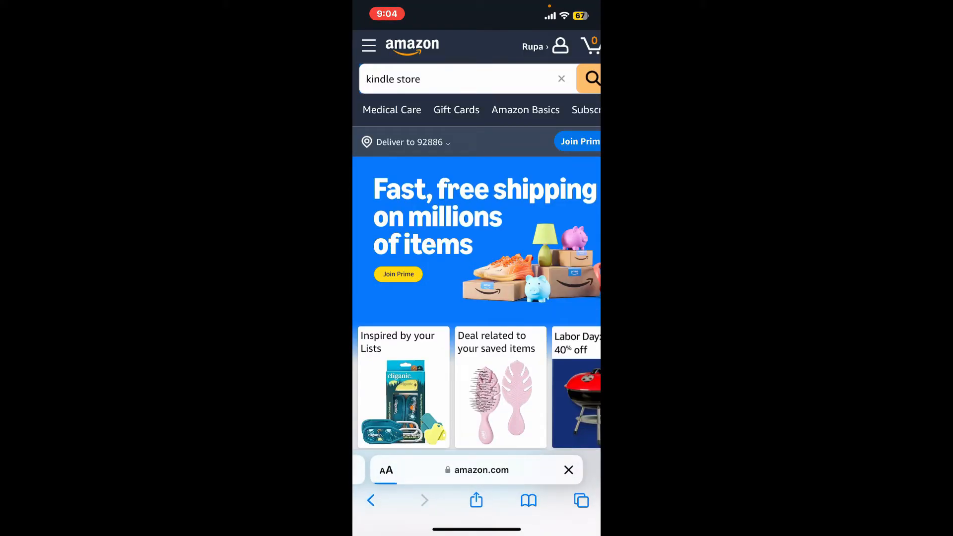
left_click(593, 78)
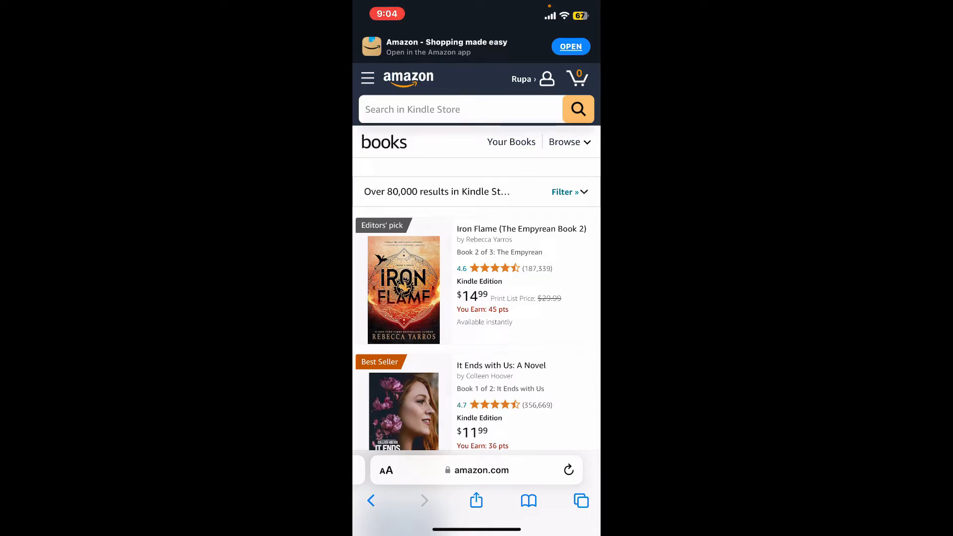
Step: Open the It Ends with Us Kindle edition page and scroll to its price and Buy Now in GBP
left_click(460, 109)
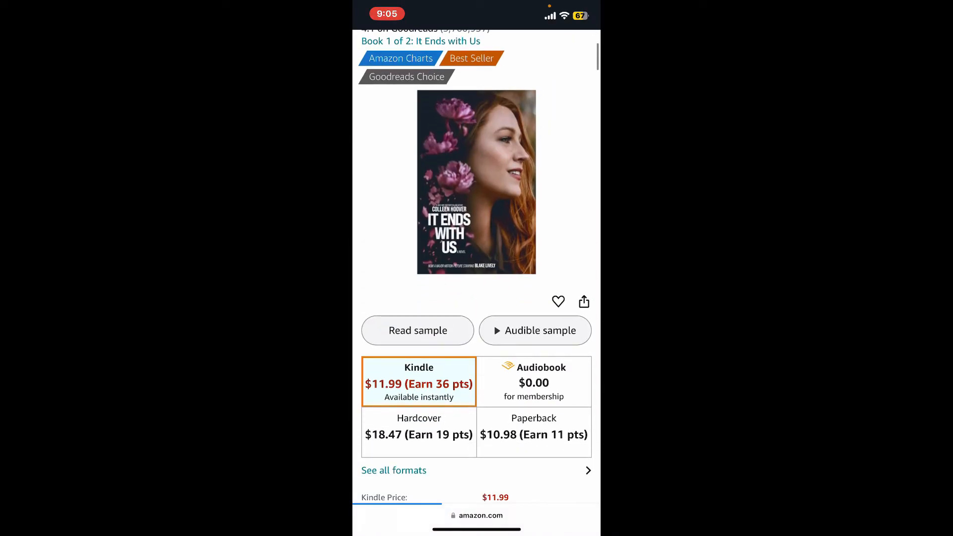
scroll("down", 3)
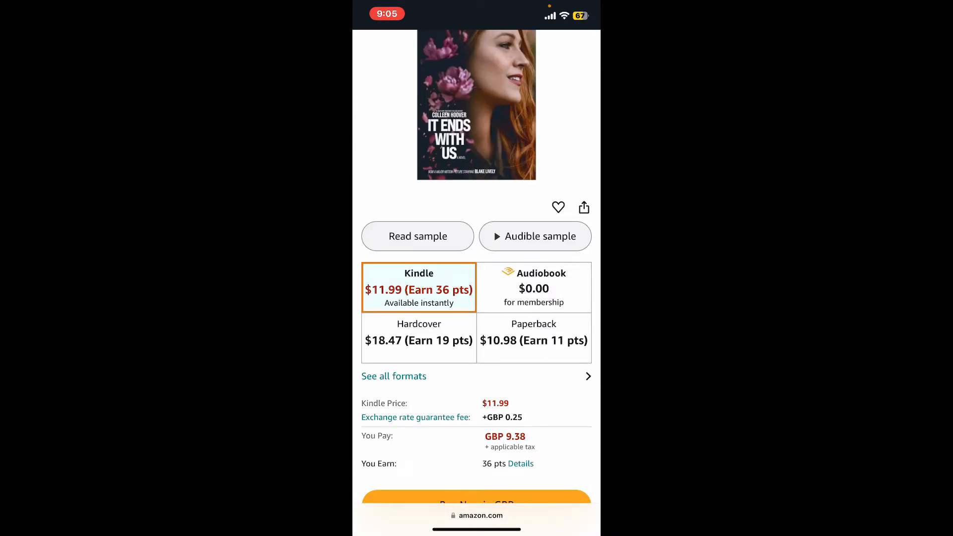
scroll("down", 3)
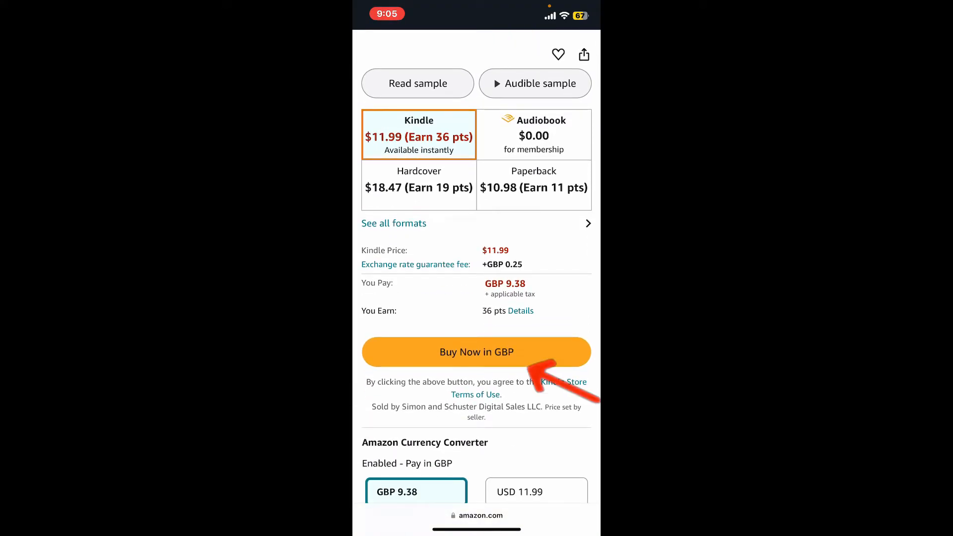
Step: Buy Now in GBP to reach the $11.99 checkout with card payment form, then leave for the home screen
left_click(476, 351)
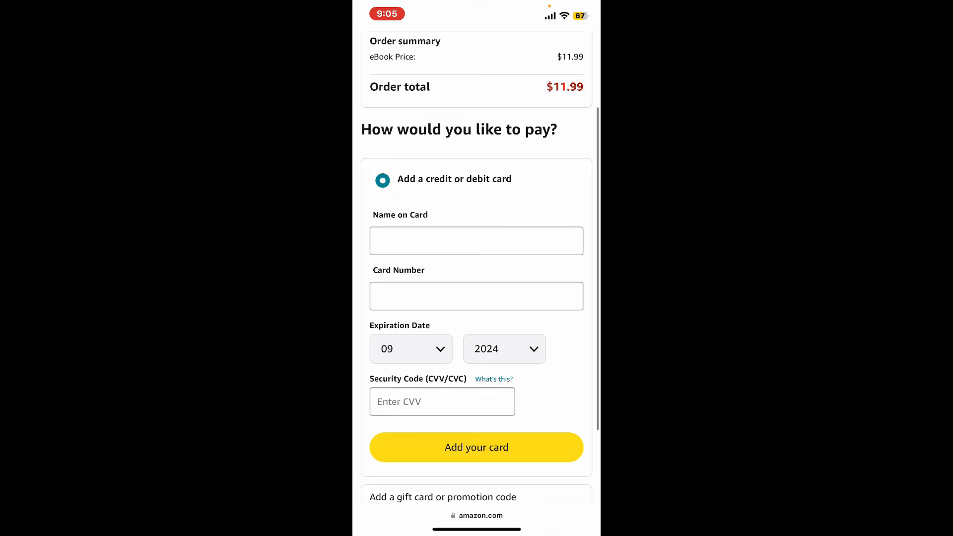
scroll("down", 3)
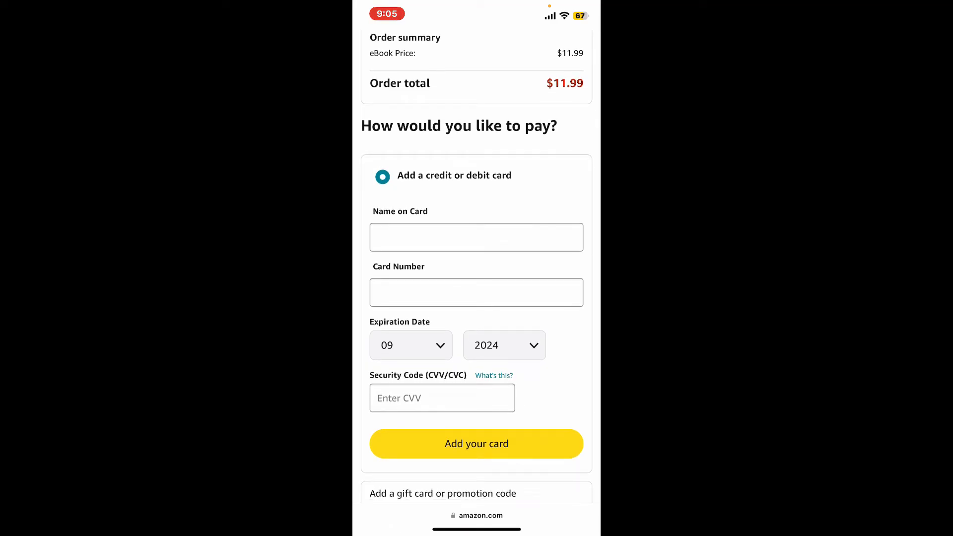
scroll("down", 3)
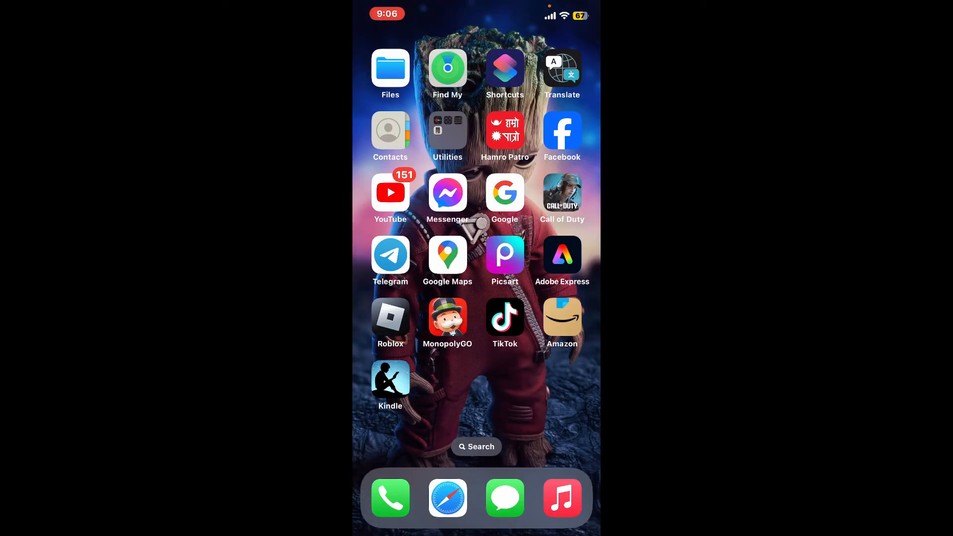
Step: In Kindle's Library, download the NEW box set and return to the Home feed
left_click(390, 379)
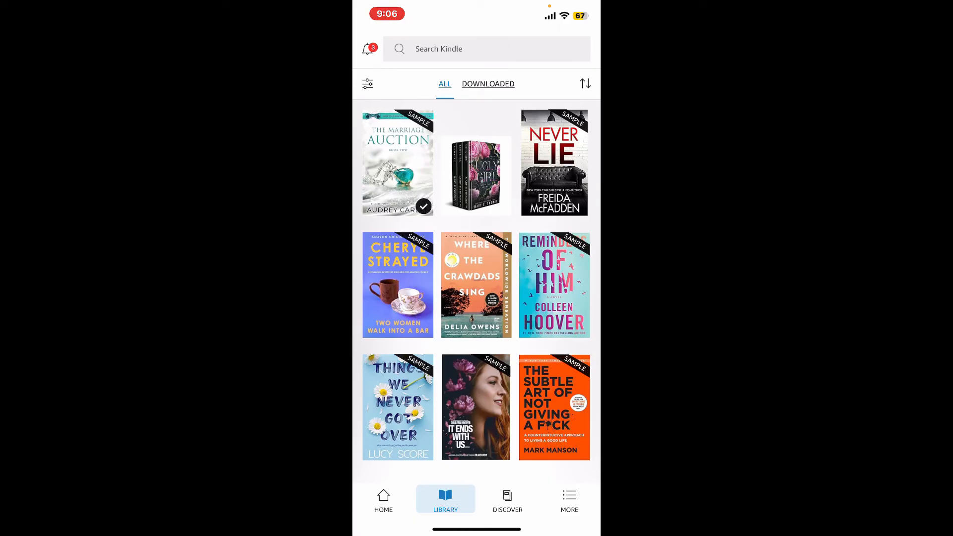
left_click(476, 174)
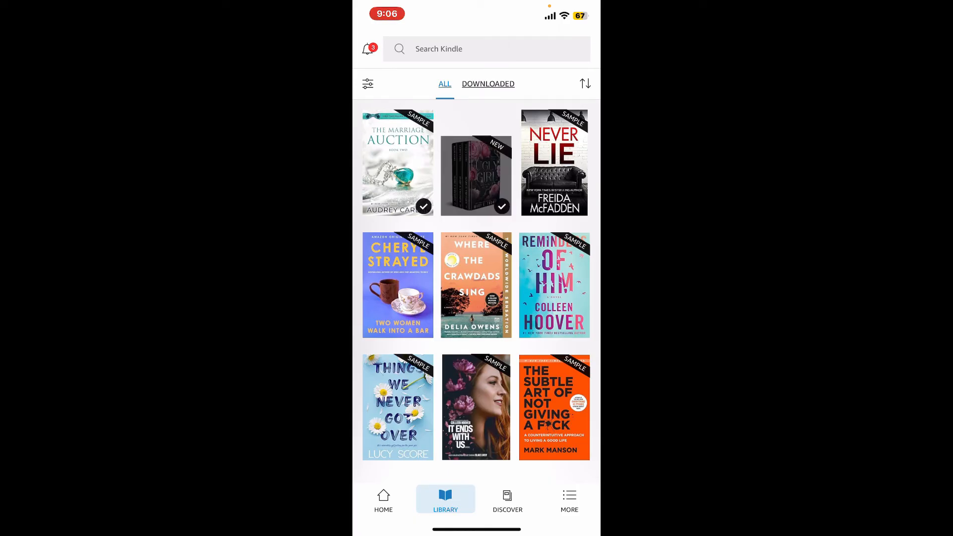
left_click(477, 176)
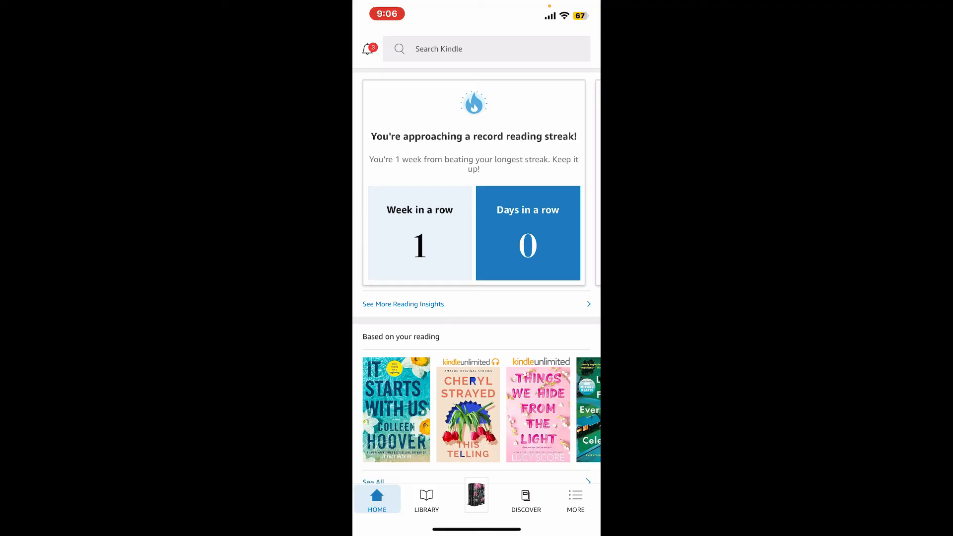
scroll("down", 3)
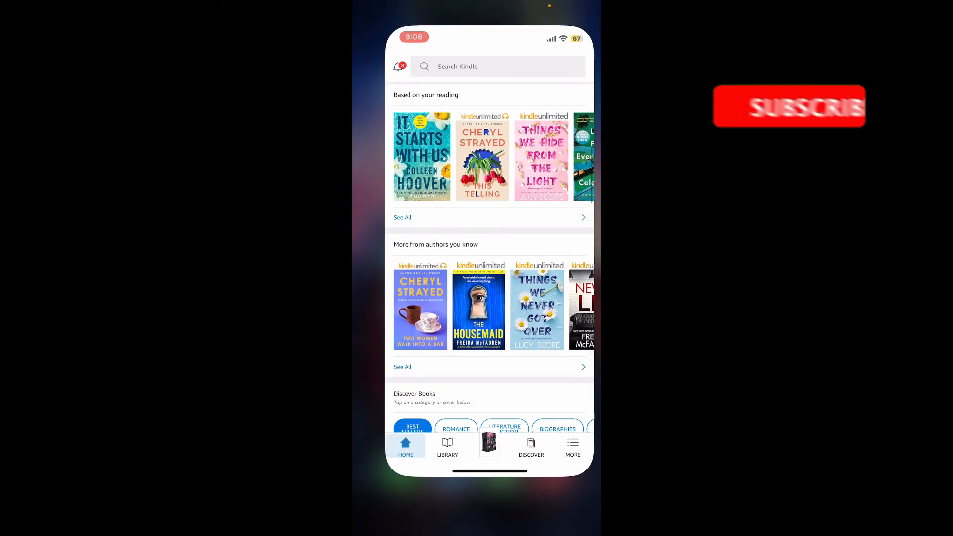